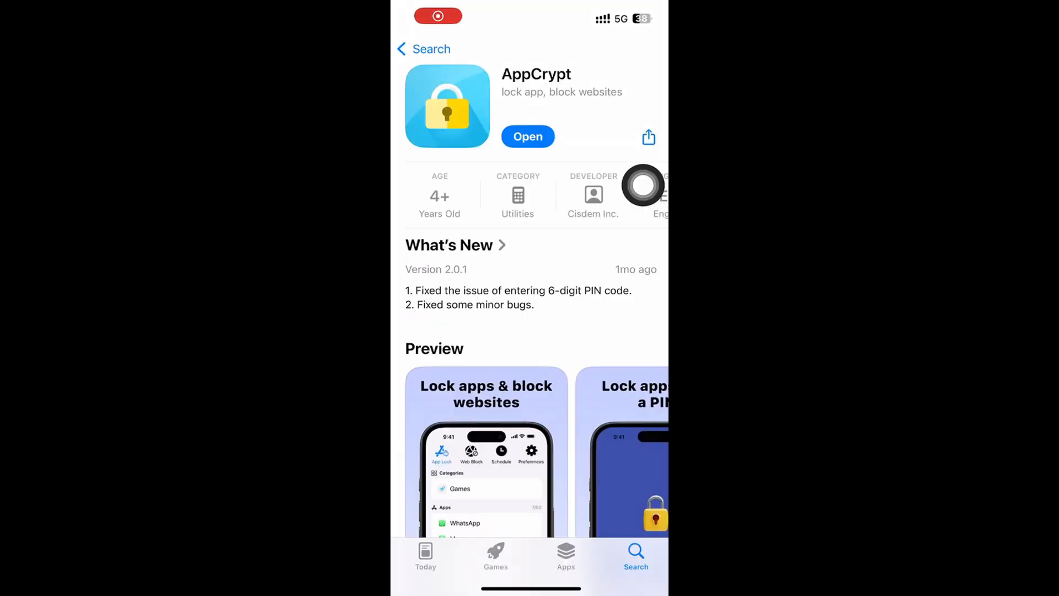
Scroll the Home Screen to the Work folder showing the newly installed AppCrypt
scroll(down, 3)
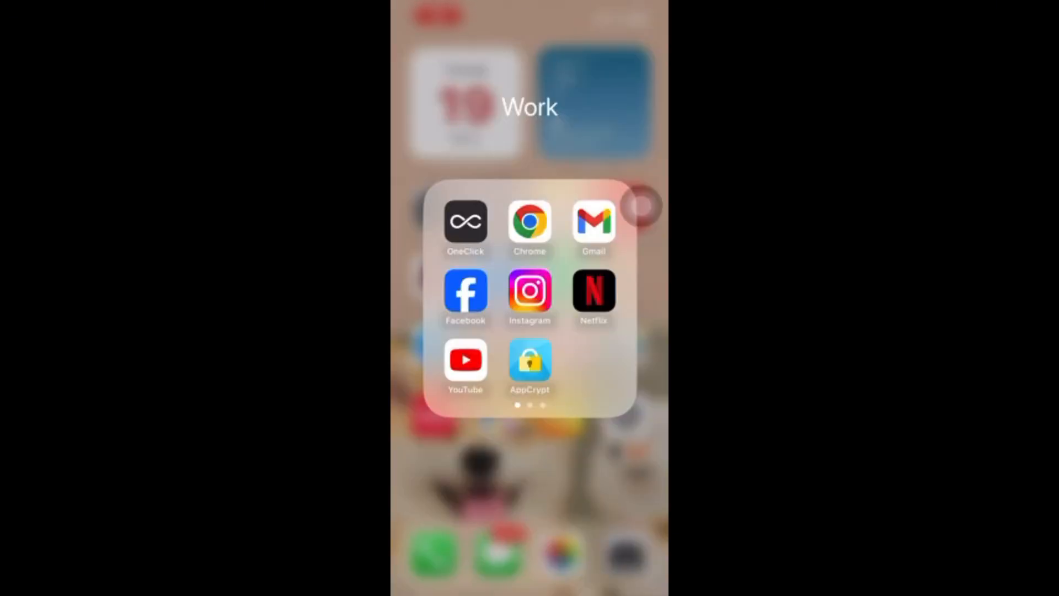
Launch AppCrypt and grant it Screen Time access, authorising with Face ID
click(529, 360)
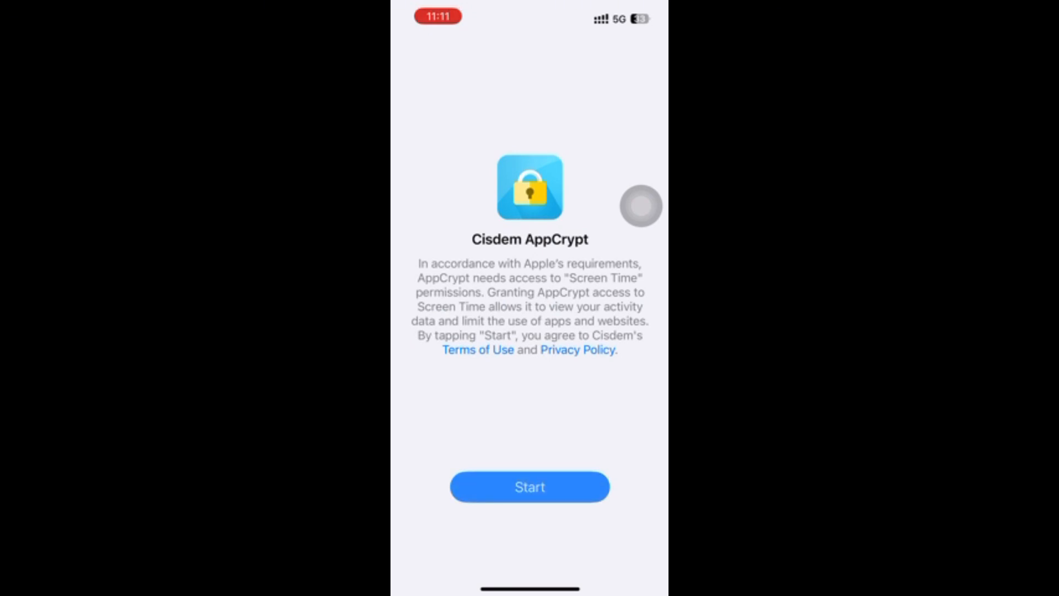
click(529, 486)
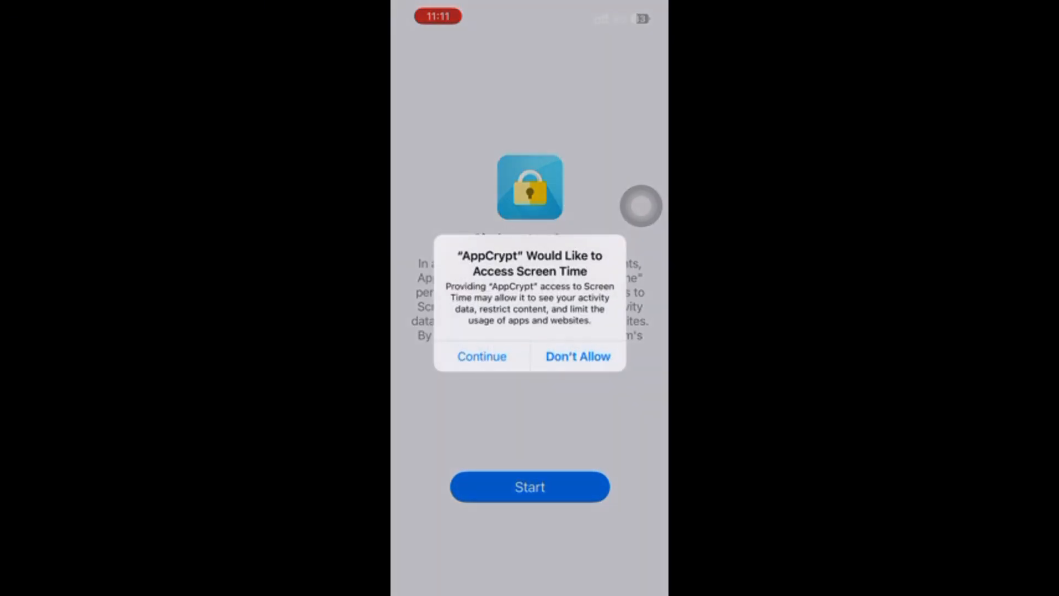
click(481, 355)
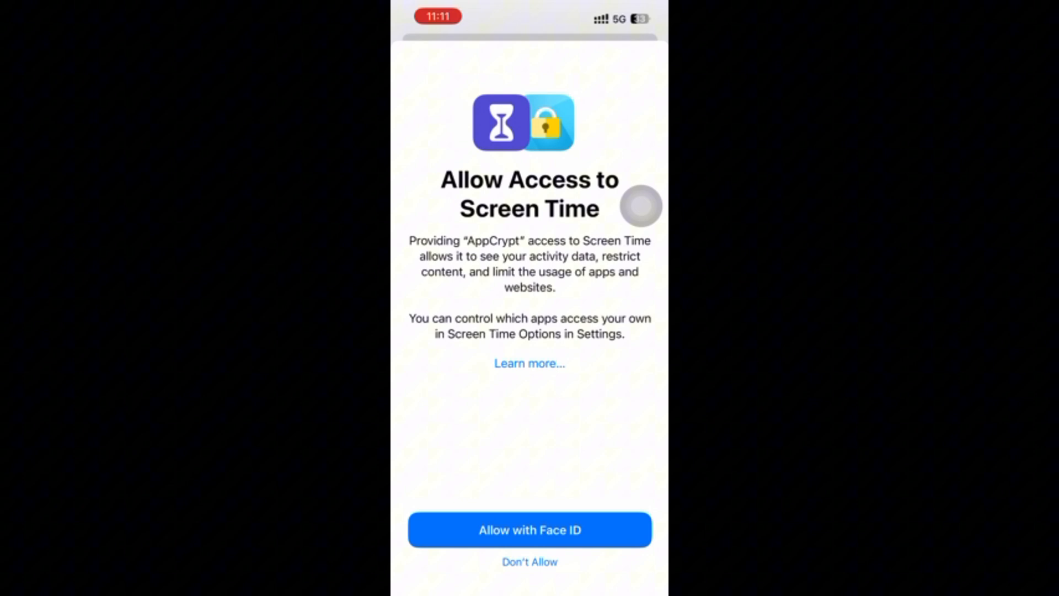
click(529, 529)
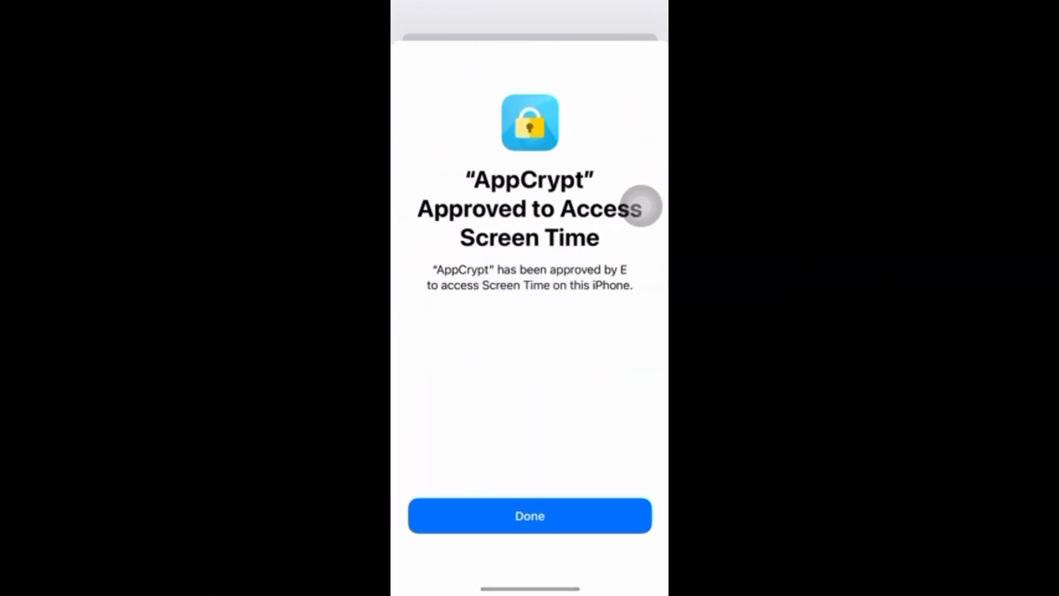
click(530, 515)
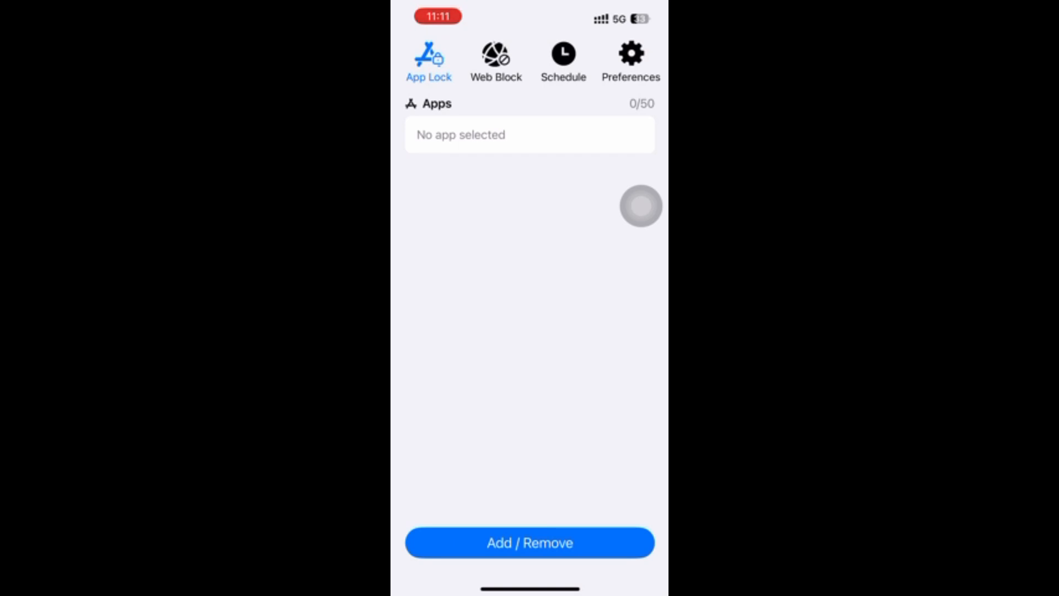
Search 'You' and select YouTube as the app to lock
click(529, 542)
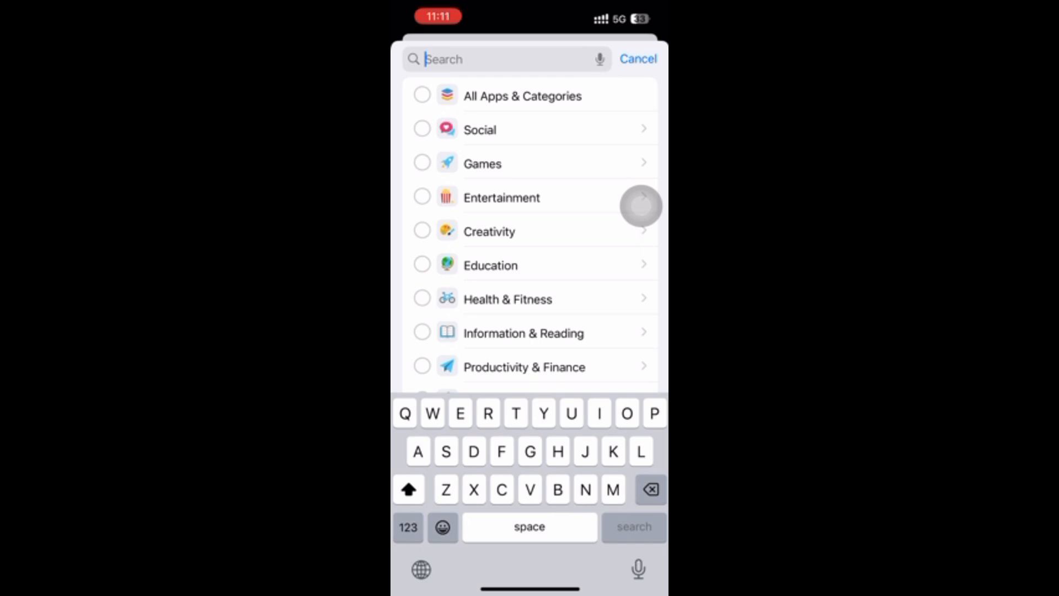
text(You)
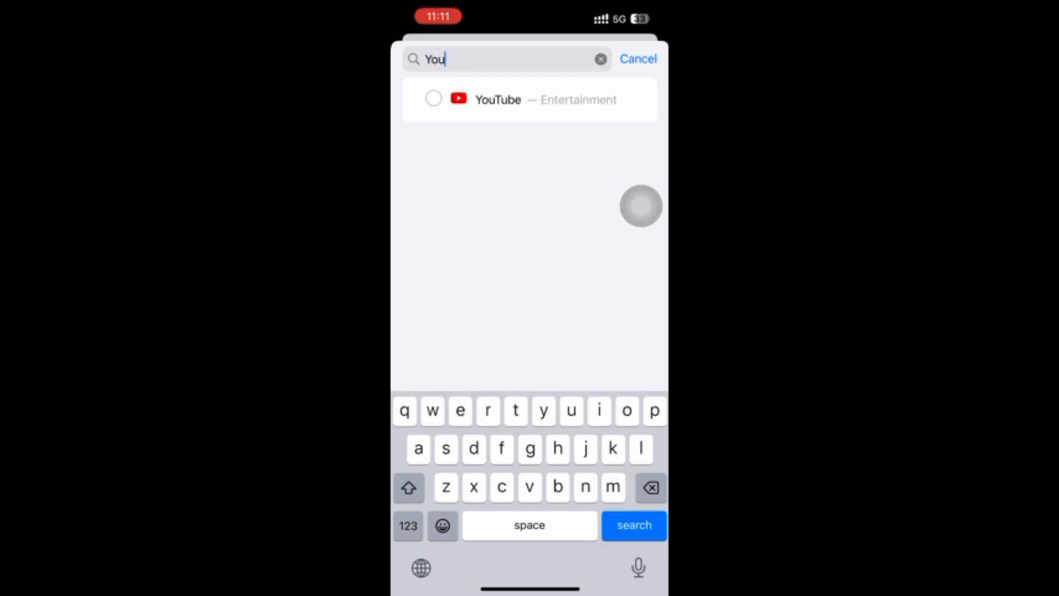
click(432, 99)
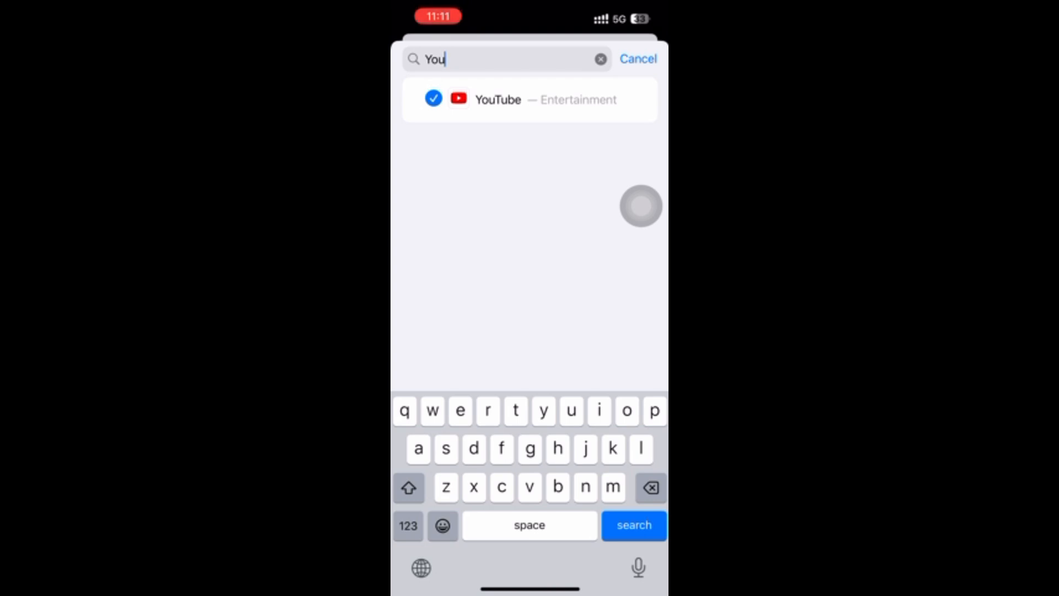
click(497, 100)
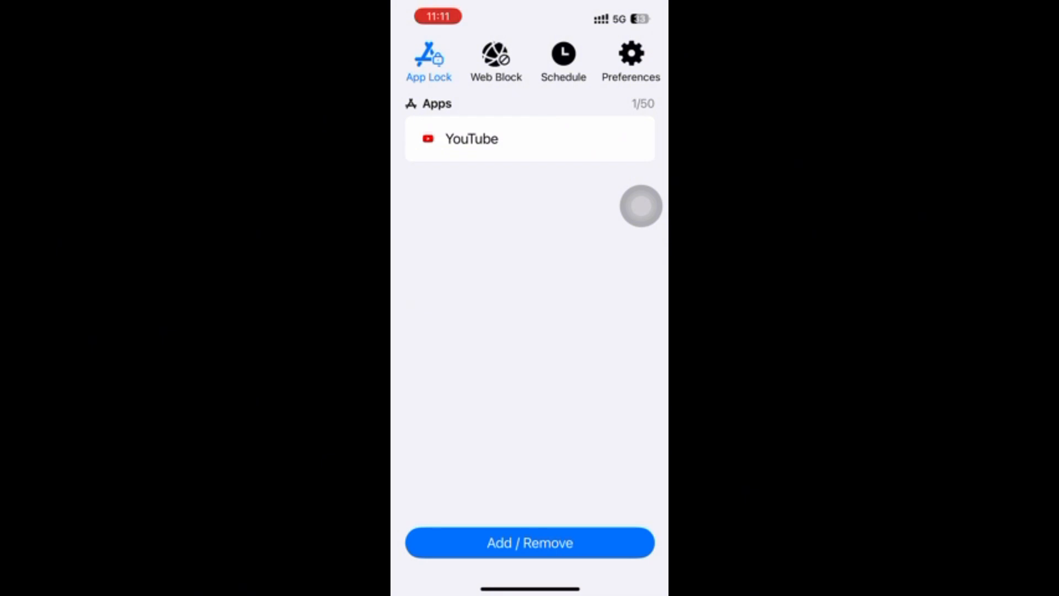
click(496, 60)
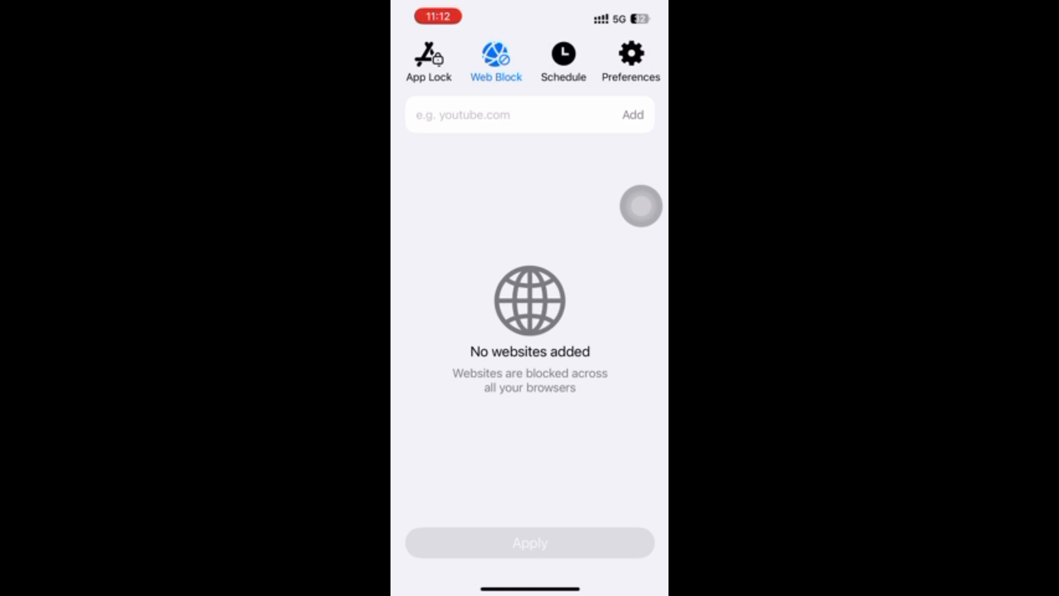
Add youtube.com to the Web Block list and apply the block
click(513, 114)
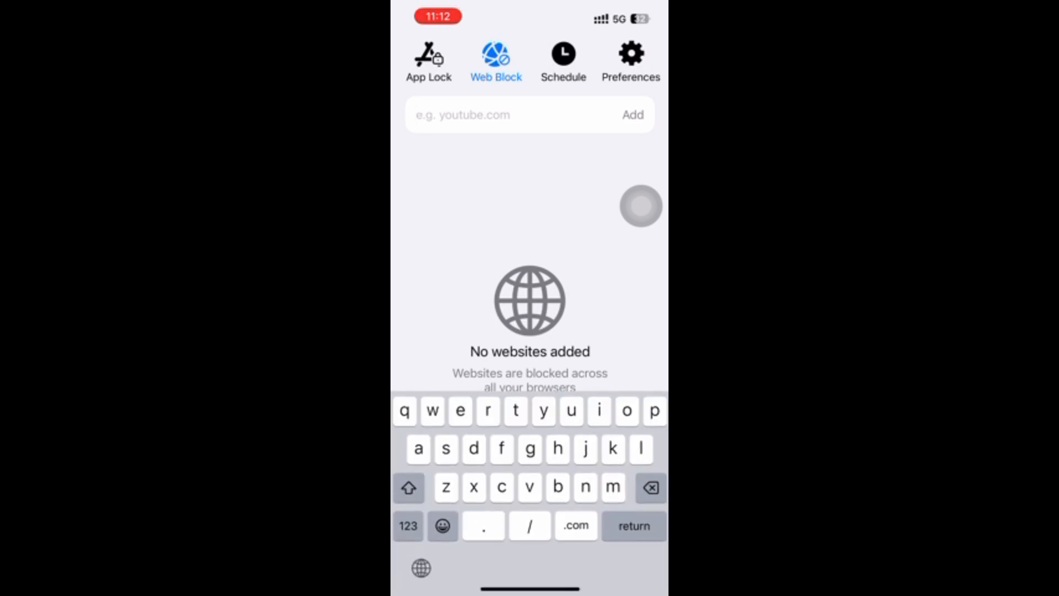
text(tube.com)
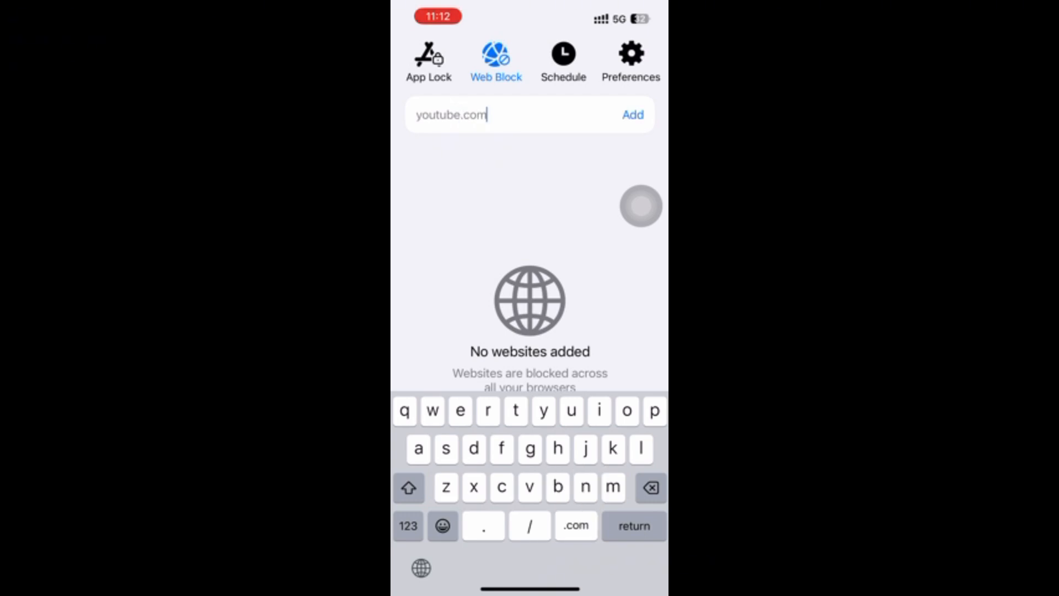
click(632, 114)
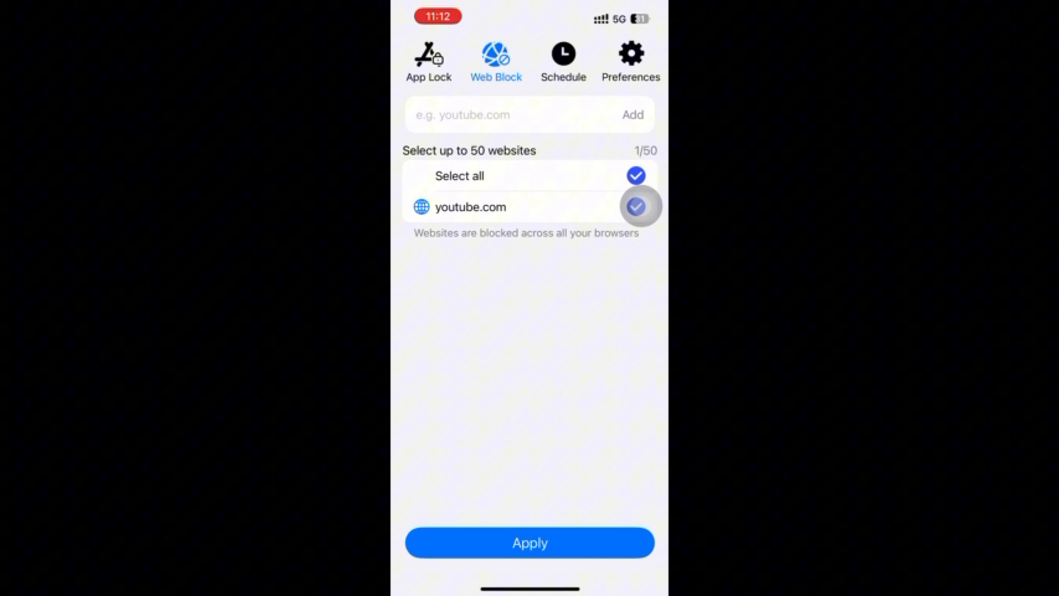
click(529, 542)
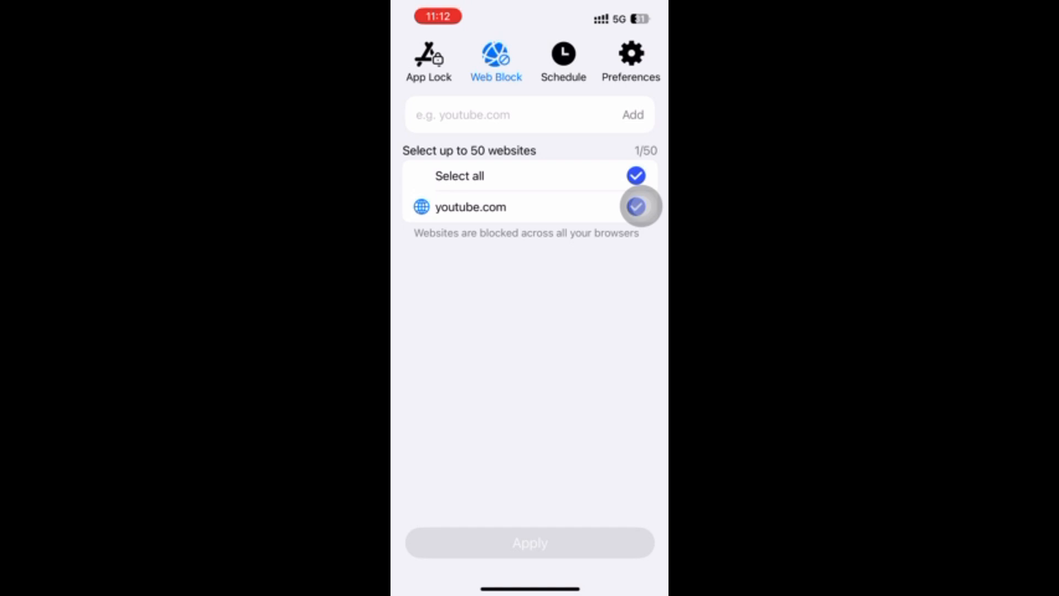
click(562, 57)
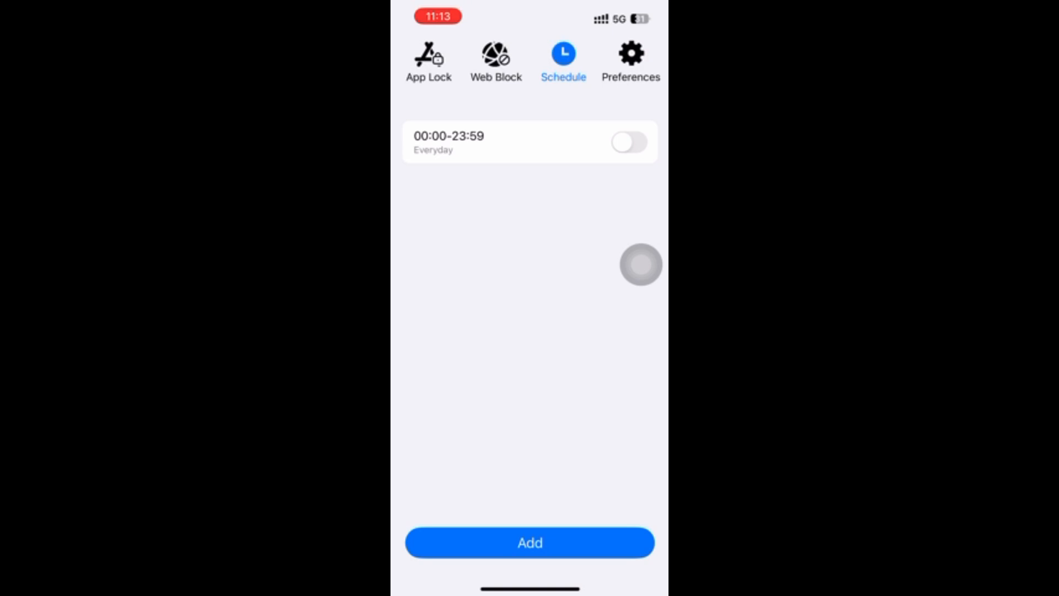
Create an everyday 09:00–18:00 blocking schedule, save it, and switch it on
click(530, 542)
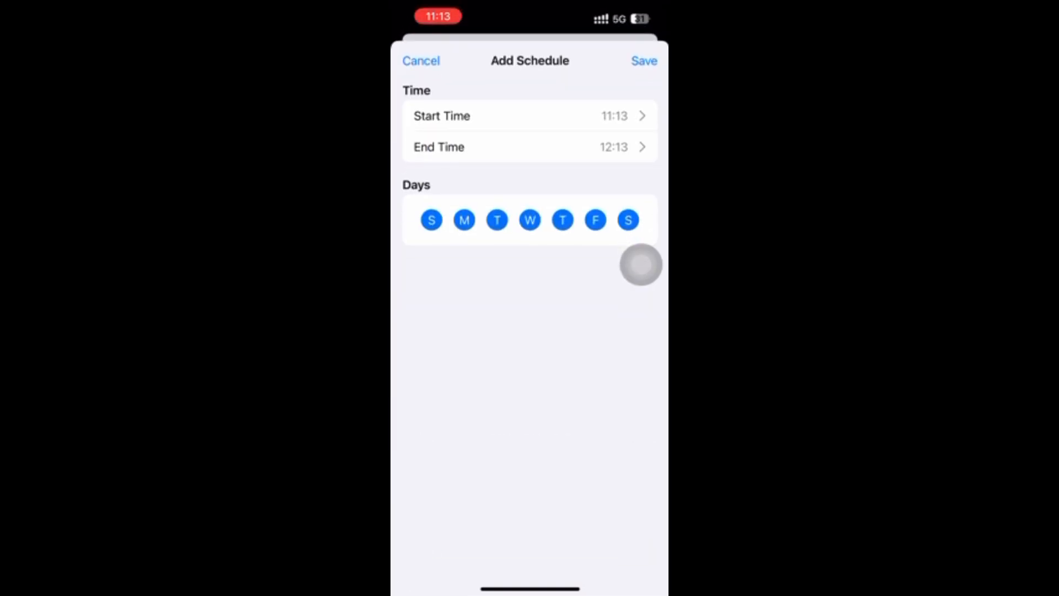
click(430, 220)
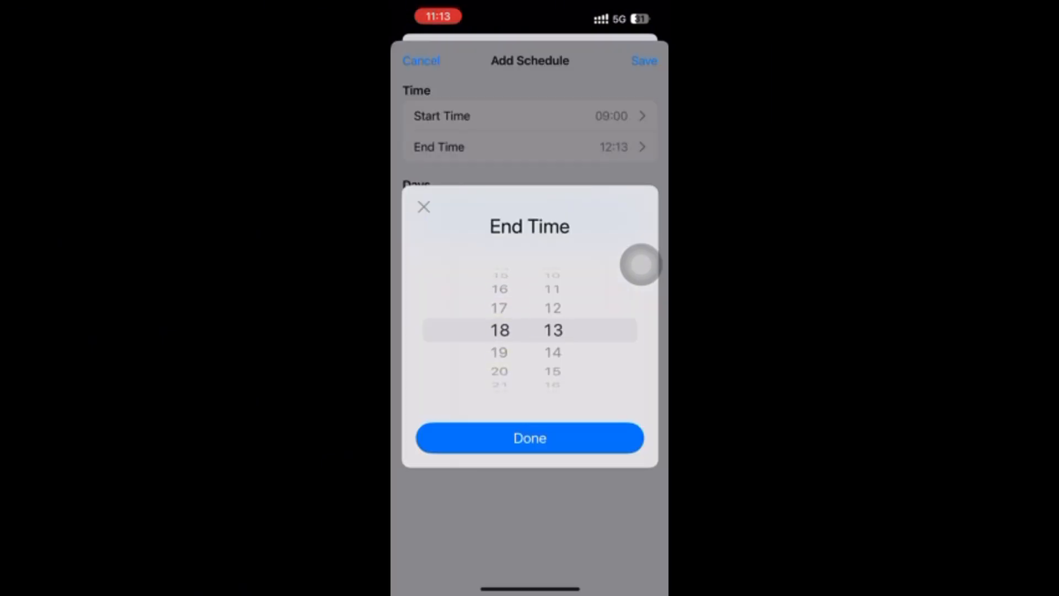
click(530, 437)
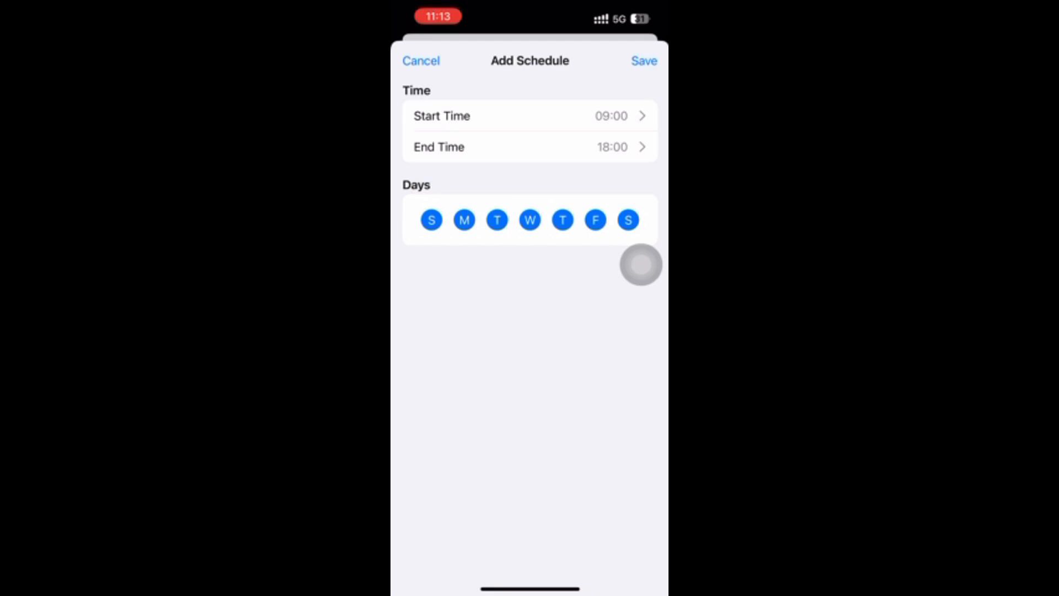
click(643, 61)
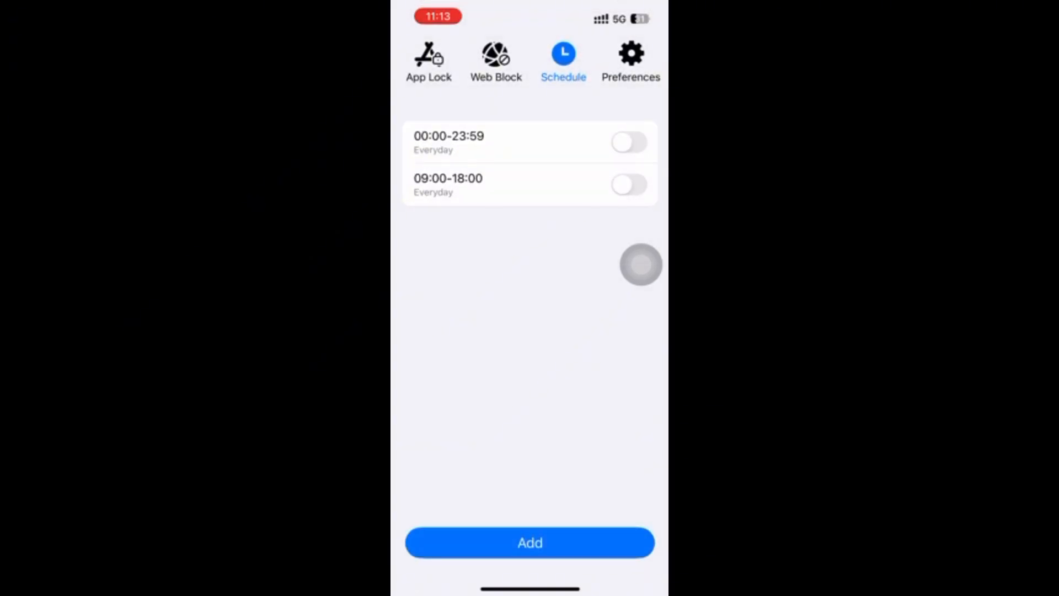
click(628, 184)
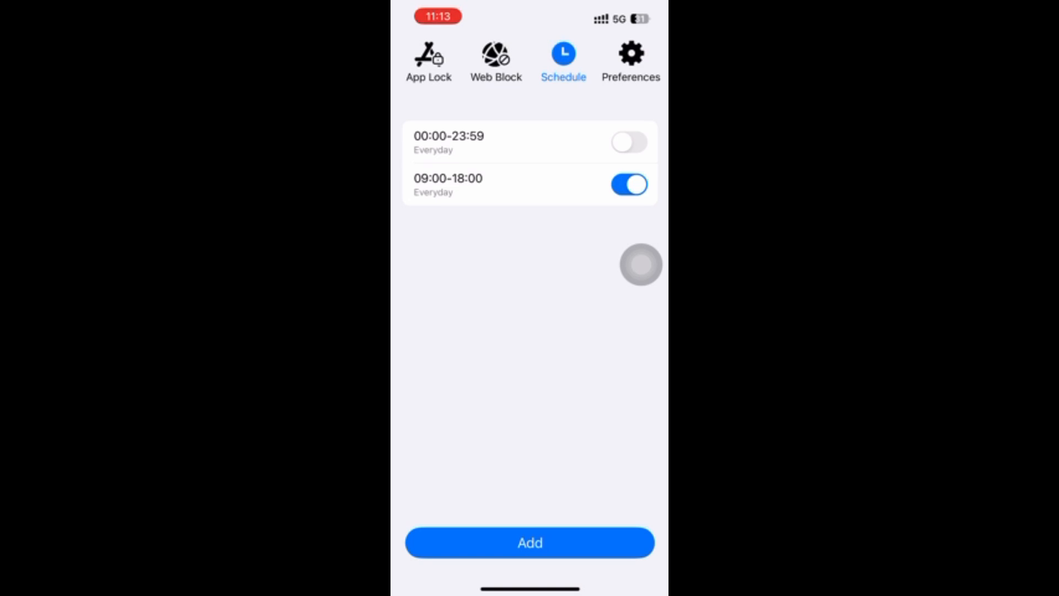
click(630, 54)
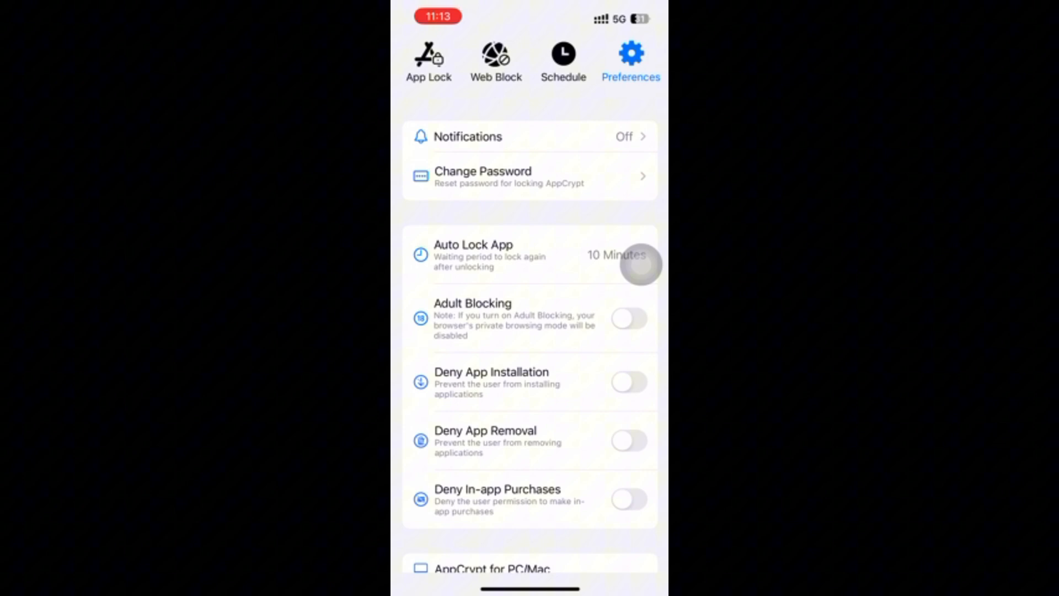
Turn on notifications and choose a PIN length for the app's PIN
click(529, 135)
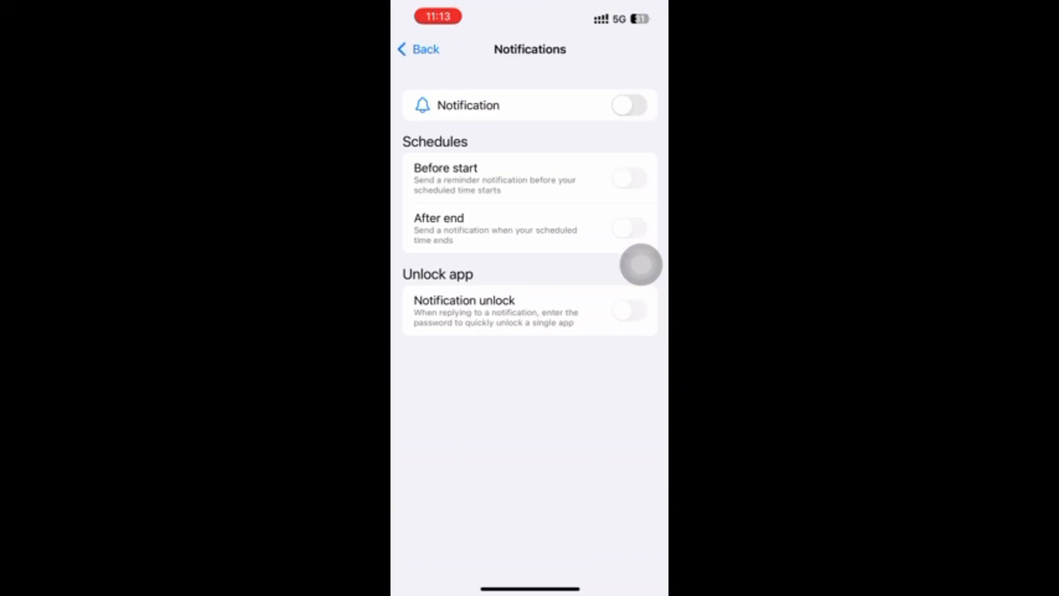
click(628, 104)
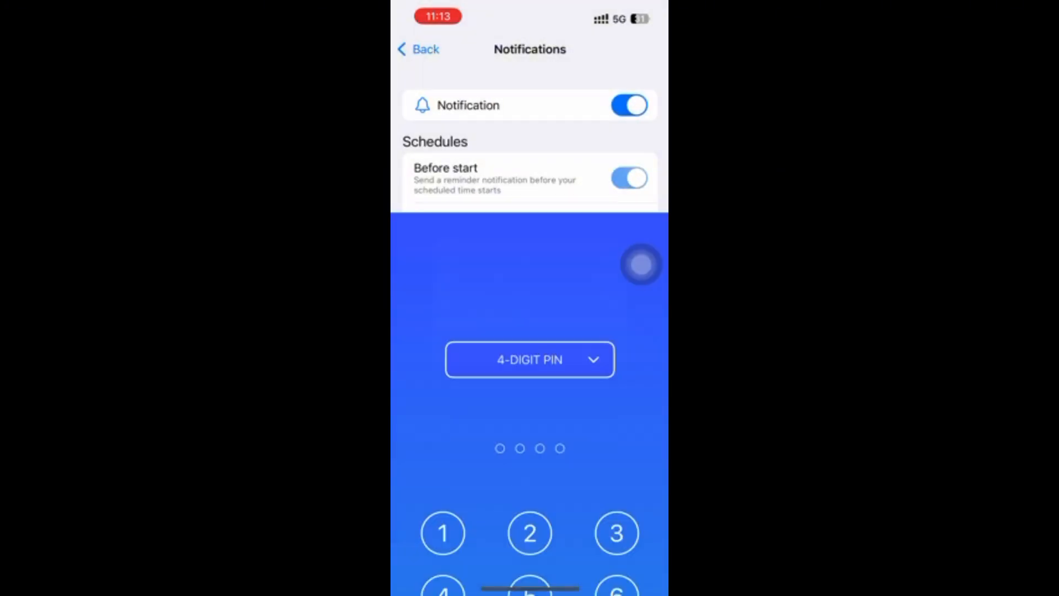
click(529, 359)
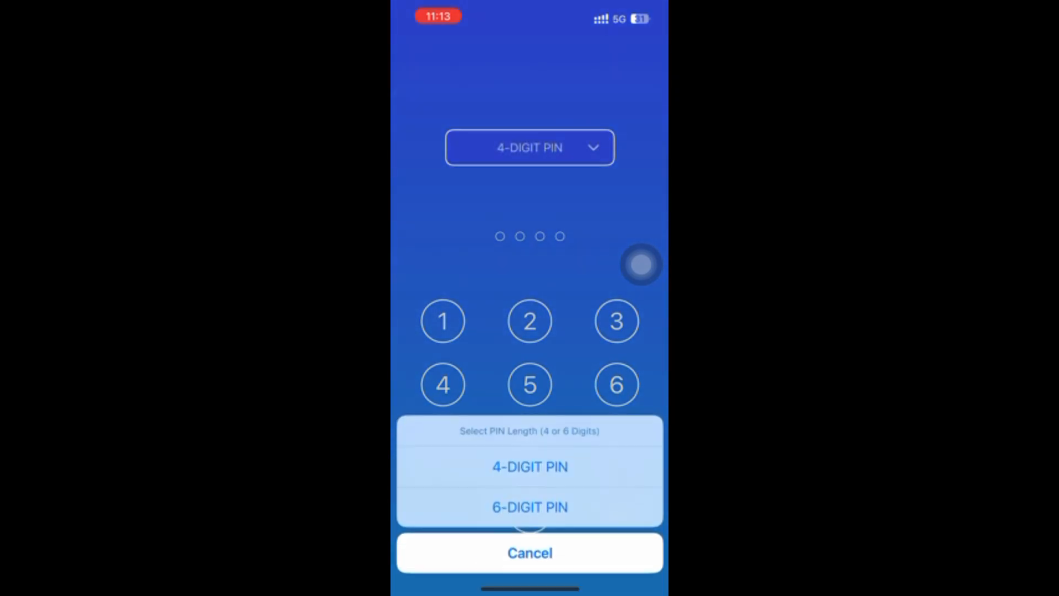
click(530, 466)
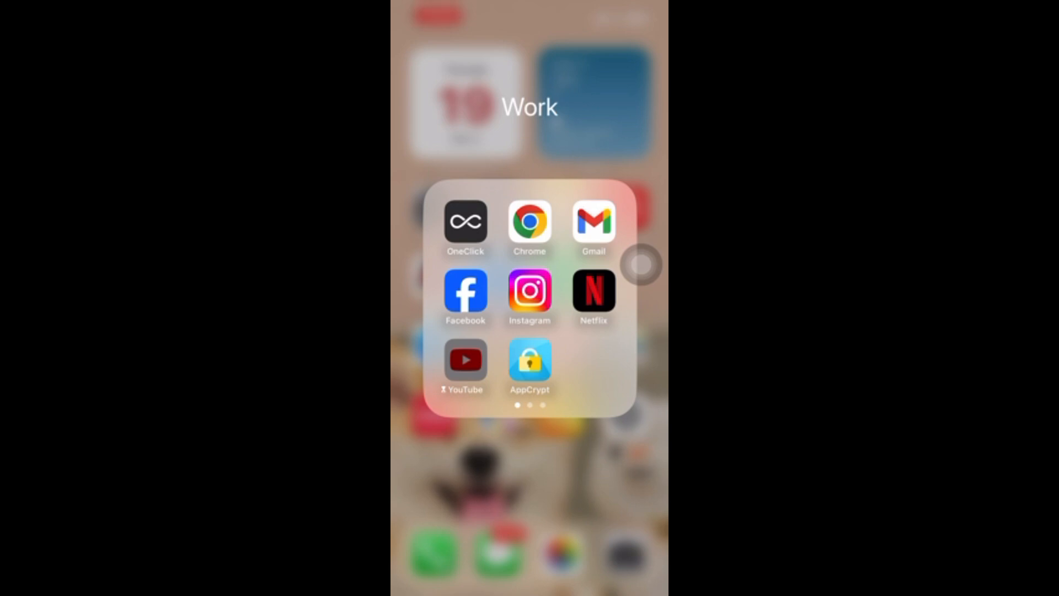
Open YouTube from the Work folder, dismiss the AppCrypt lock notice, then launch Chrome
click(464, 359)
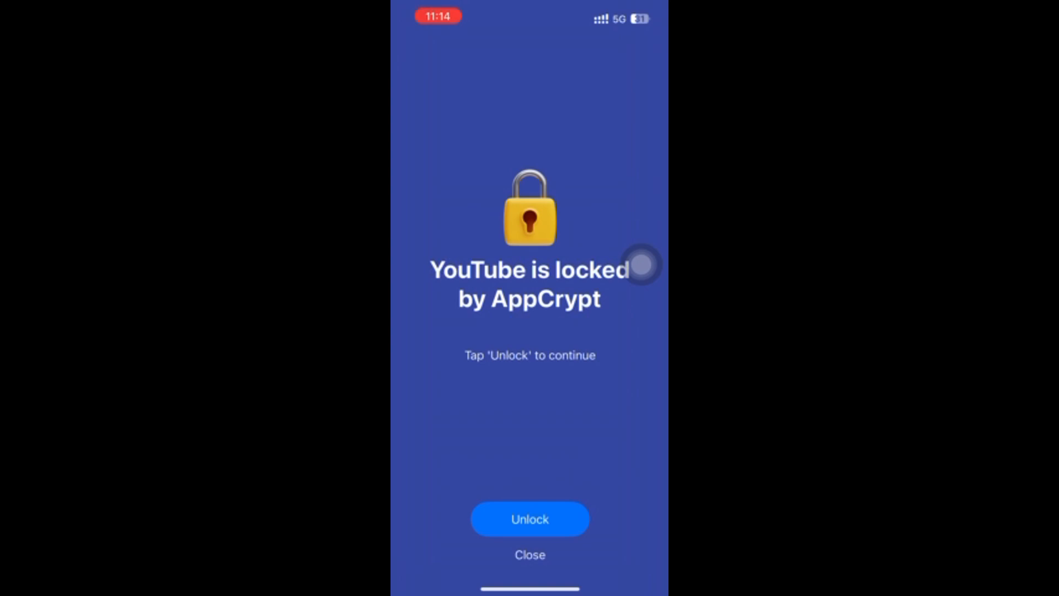
click(529, 554)
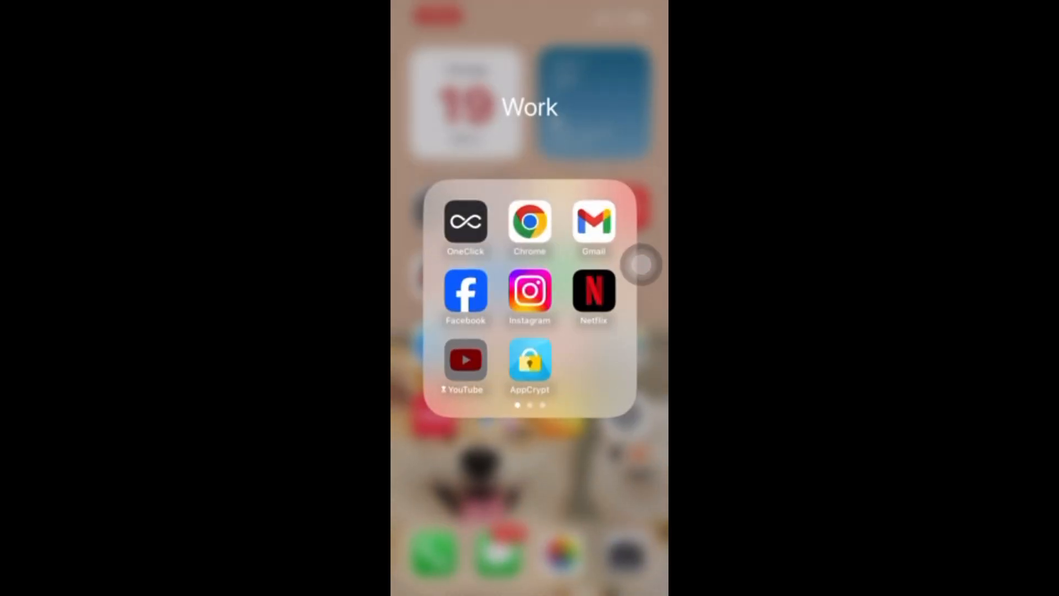
click(530, 223)
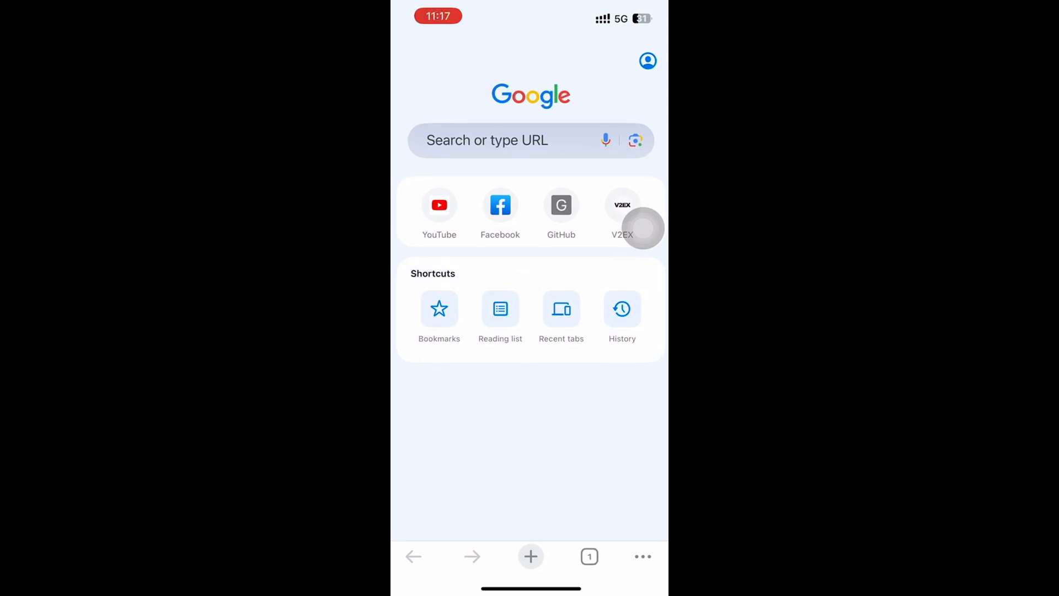
Discard the stray 'to' text, browse to youtube, and dismiss the lock notice
text(to)
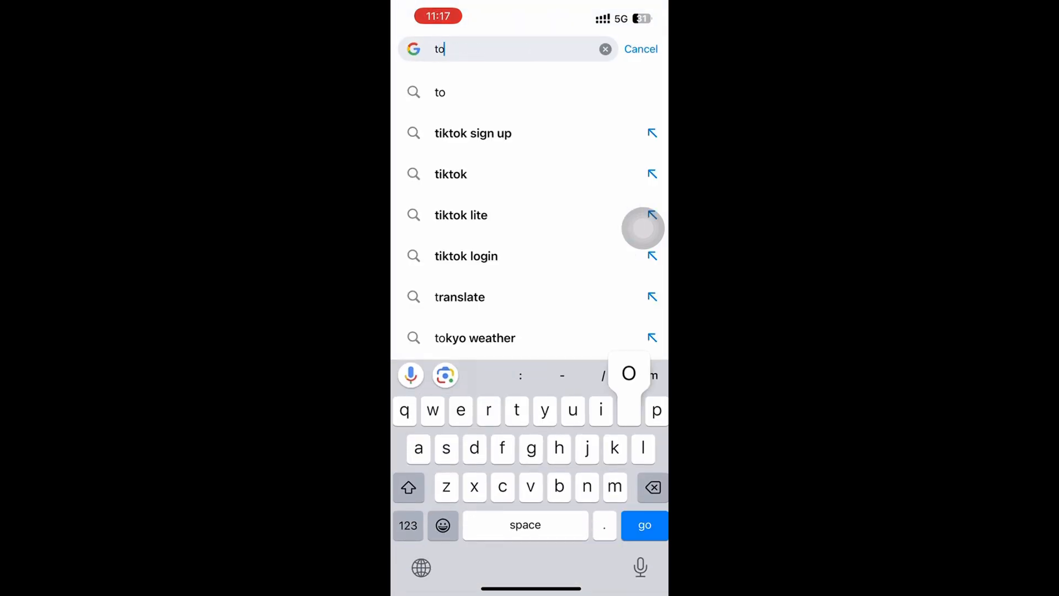
click(605, 49)
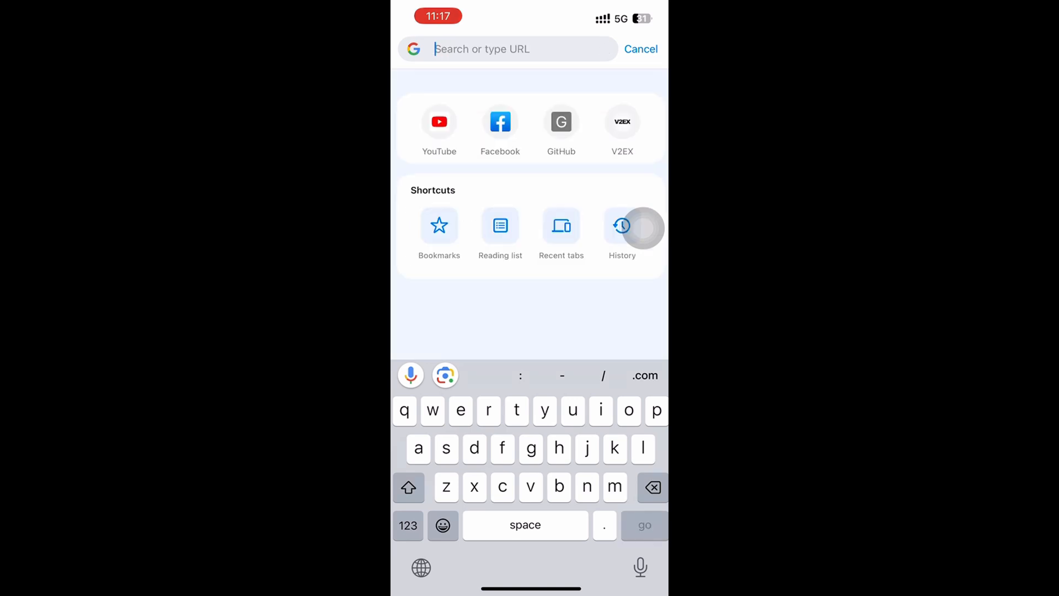
text(youtube)
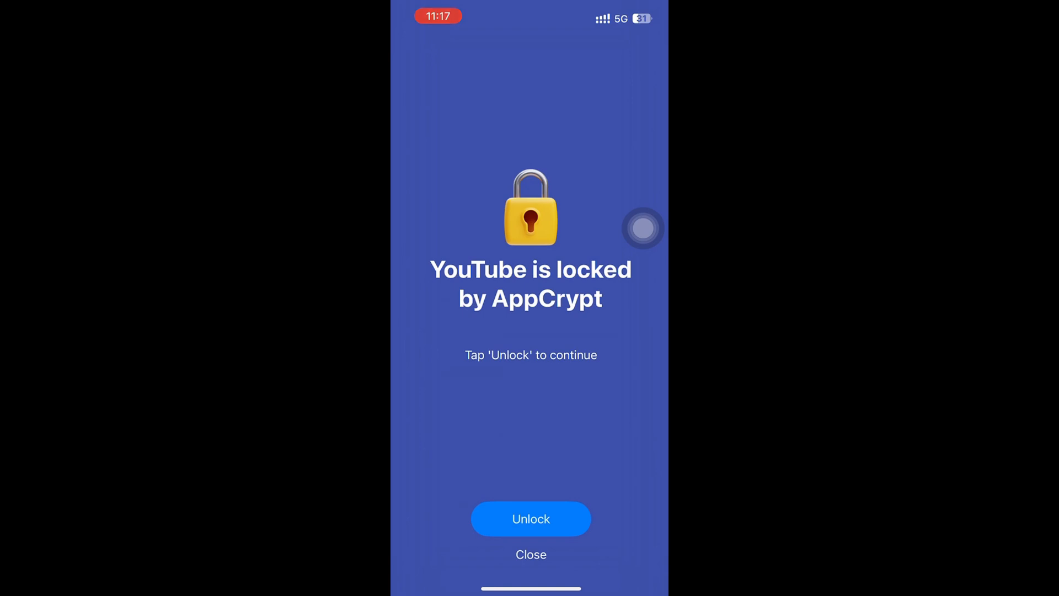
click(530, 554)
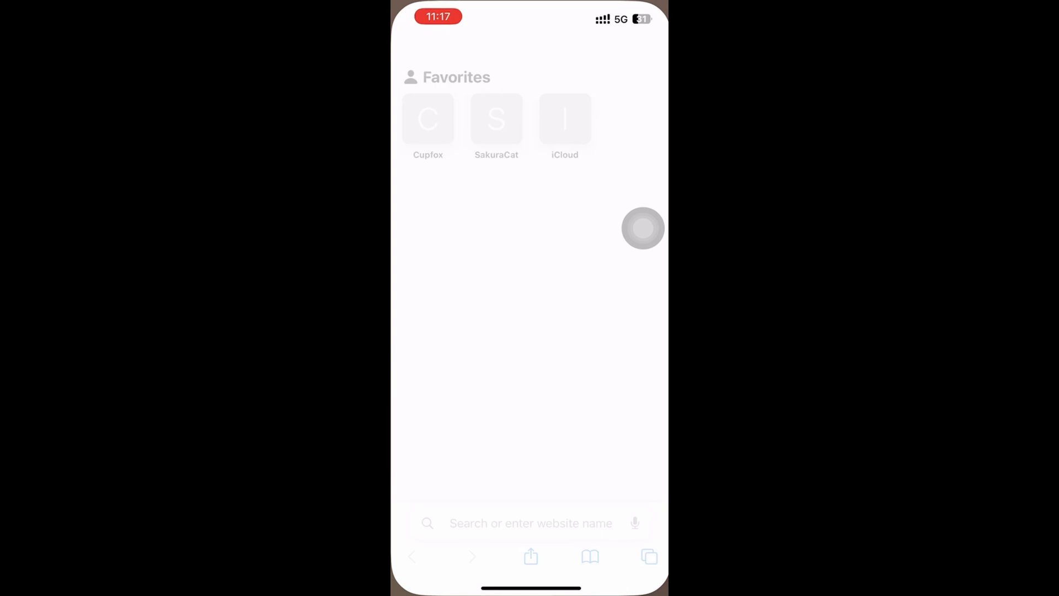
Enter 'y' in Safari's address bar to begin going to YouTube
text(y)
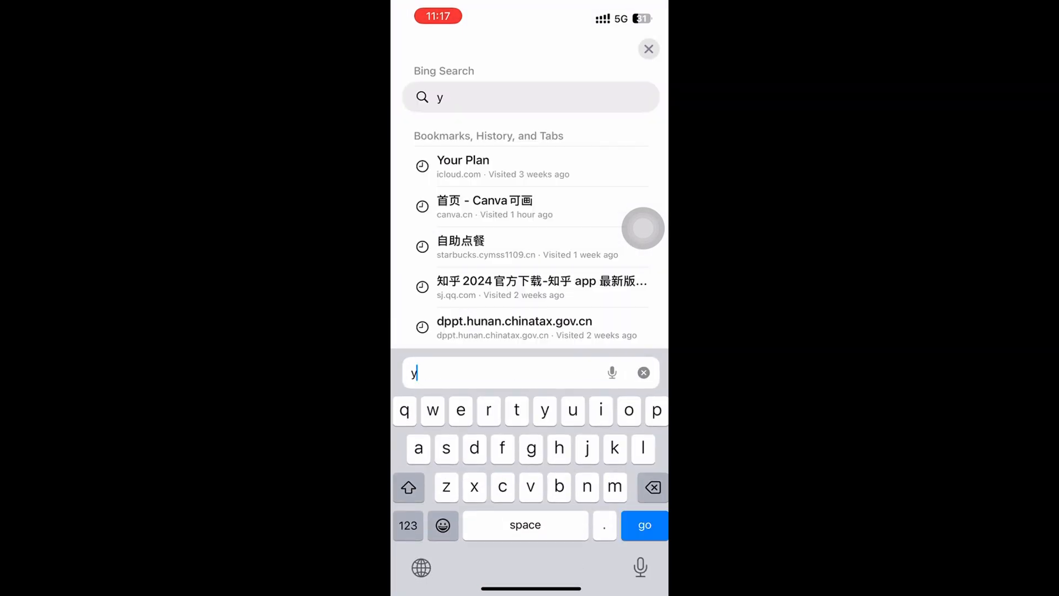